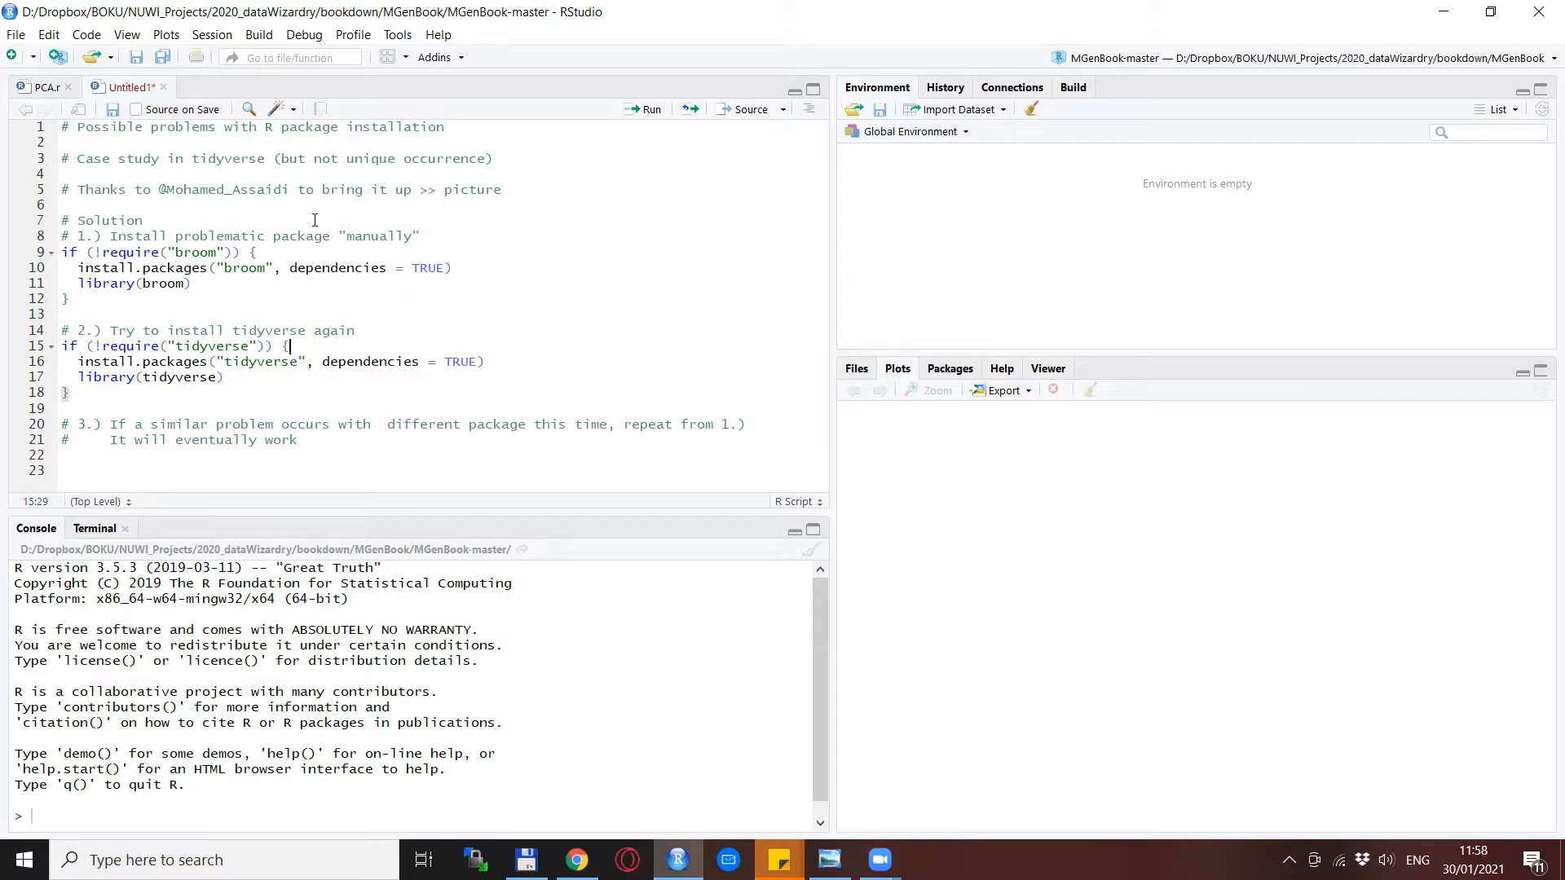
double_click(228, 189)
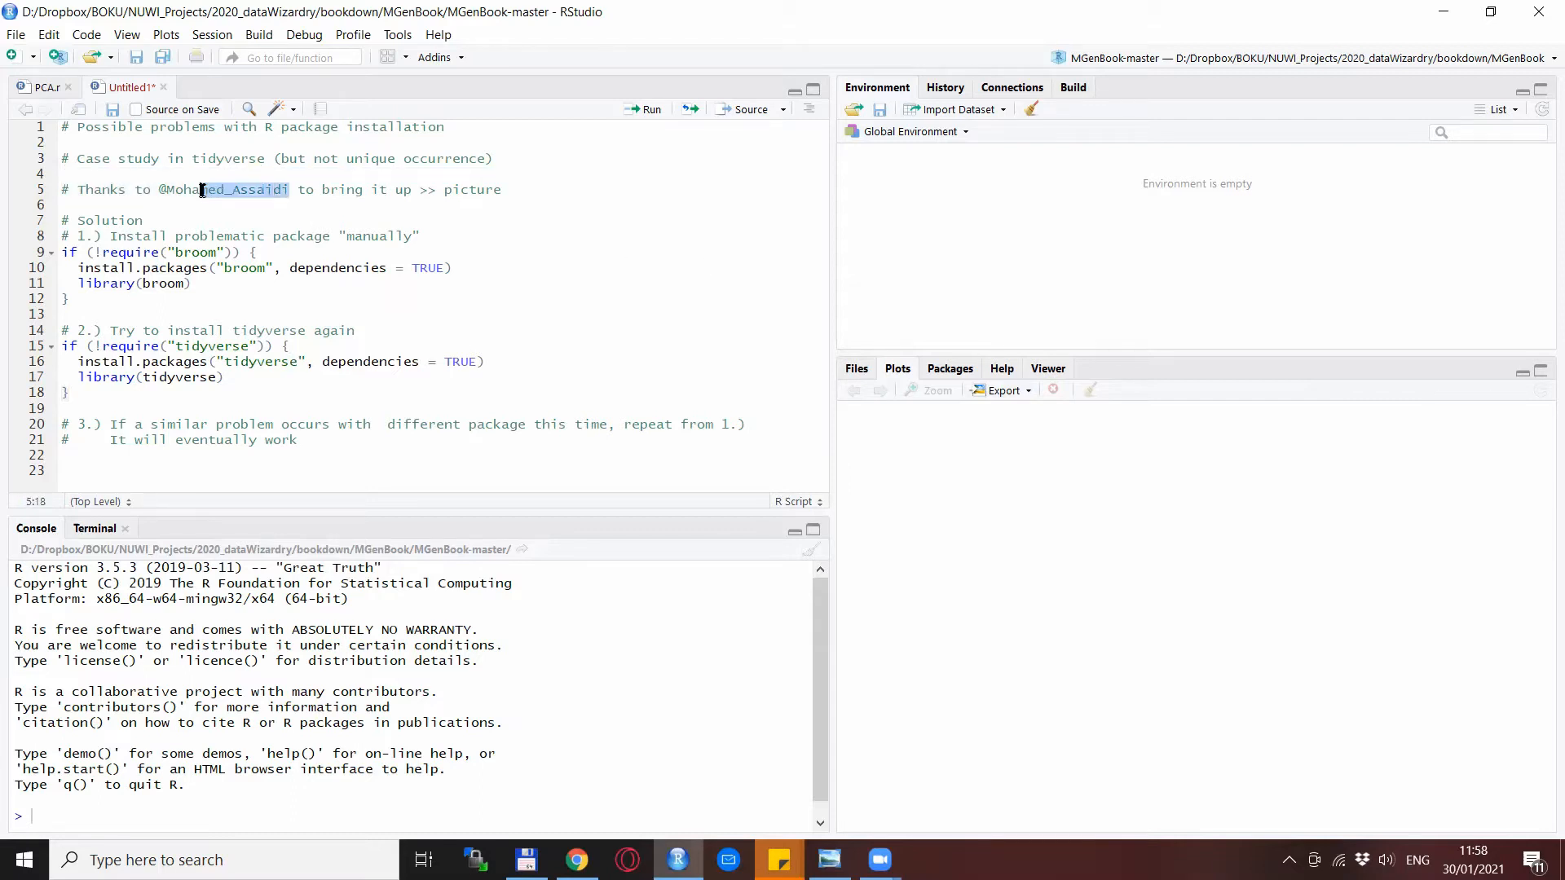
click(320, 206)
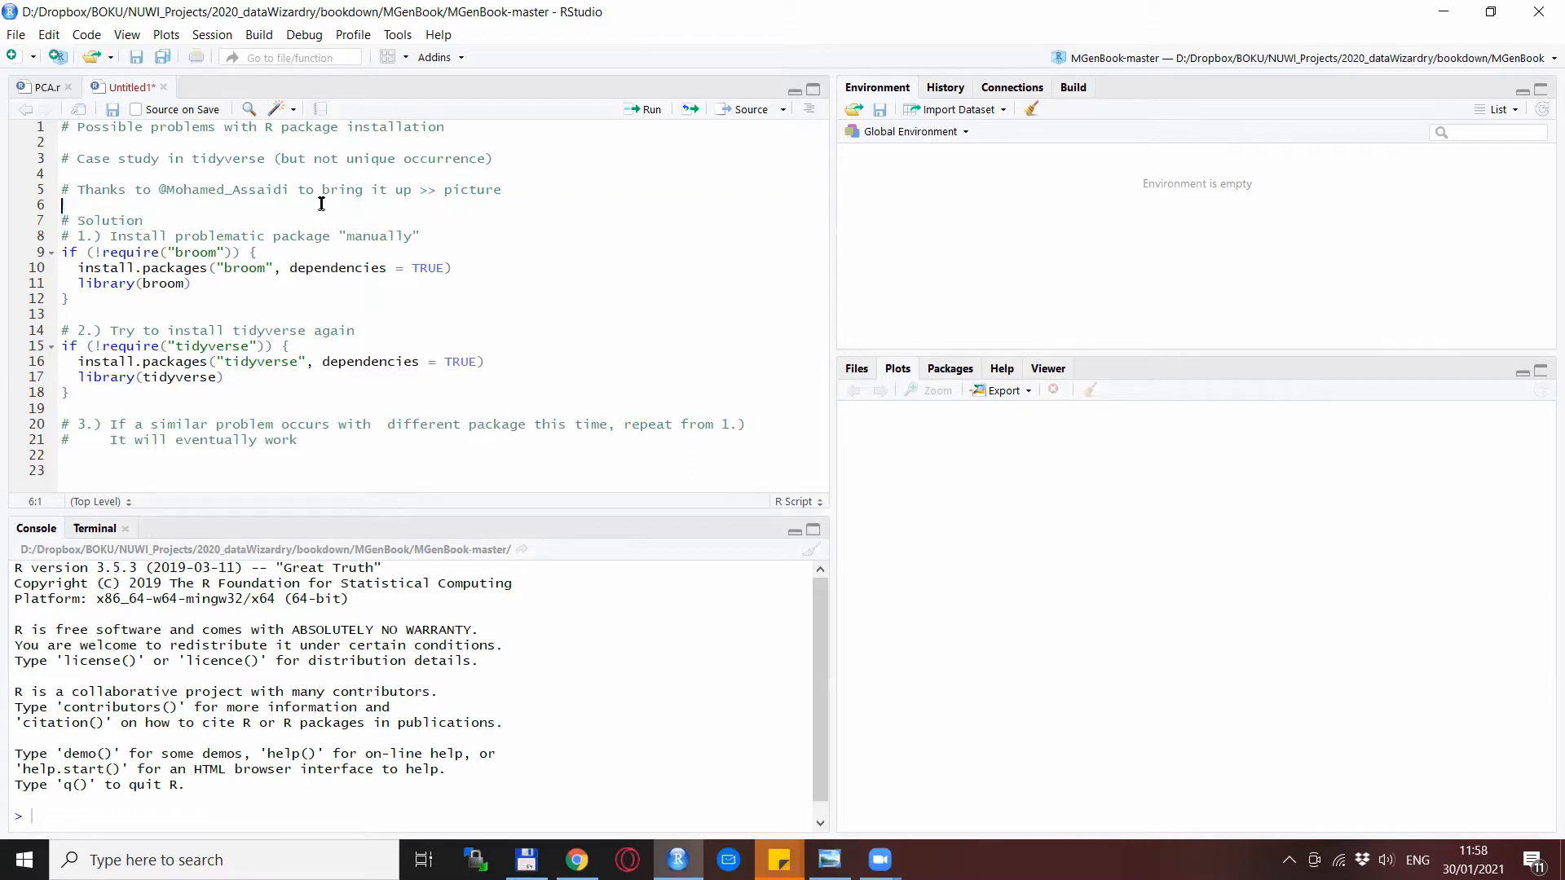
mouse_move(333, 202)
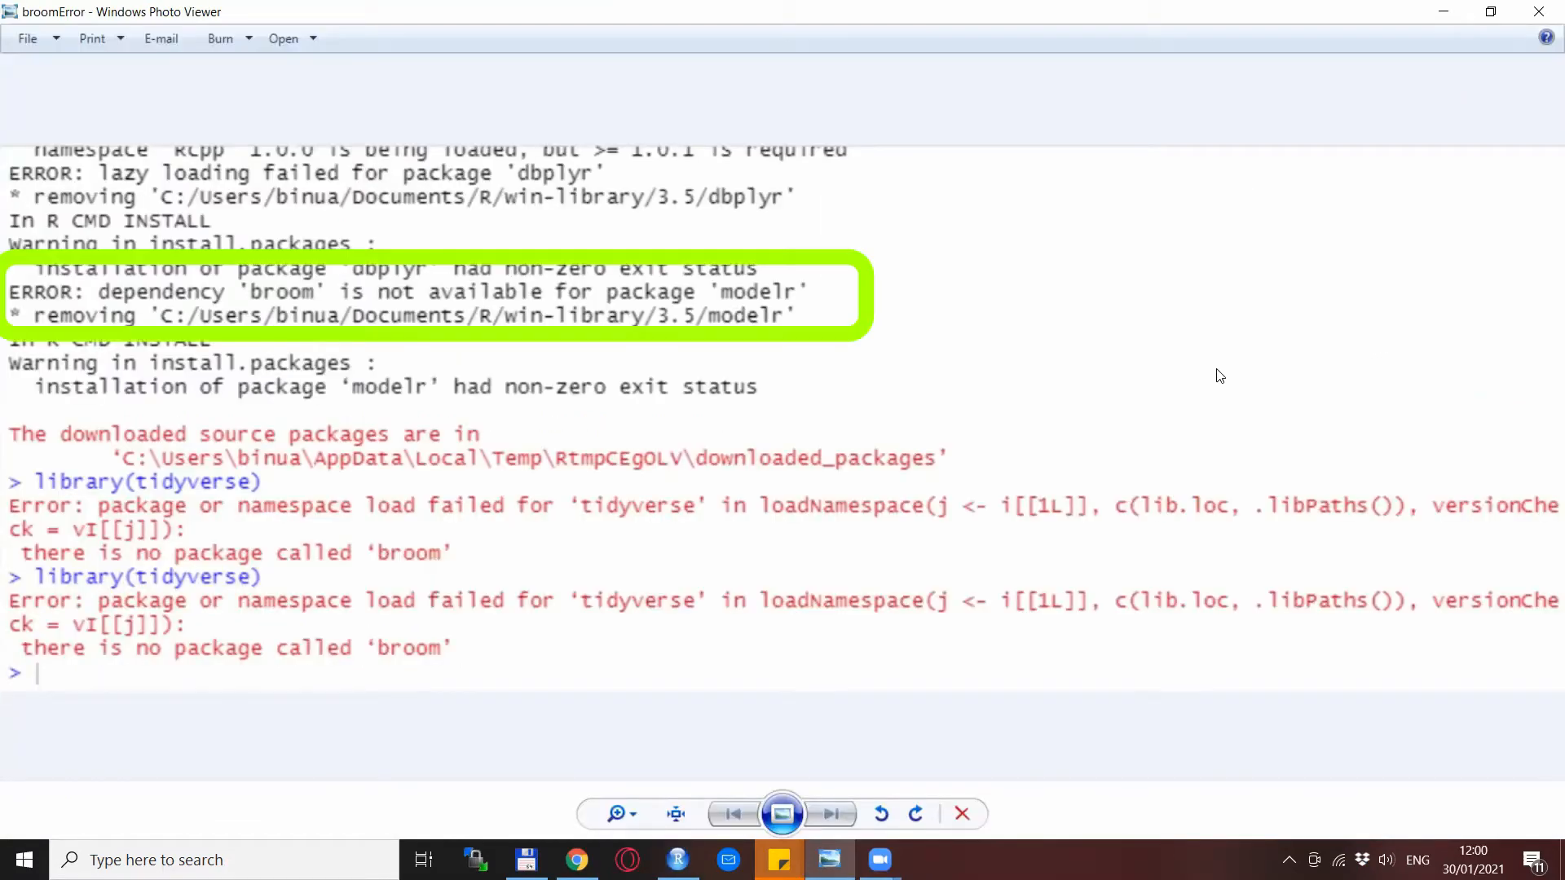
mouse_move(385, 268)
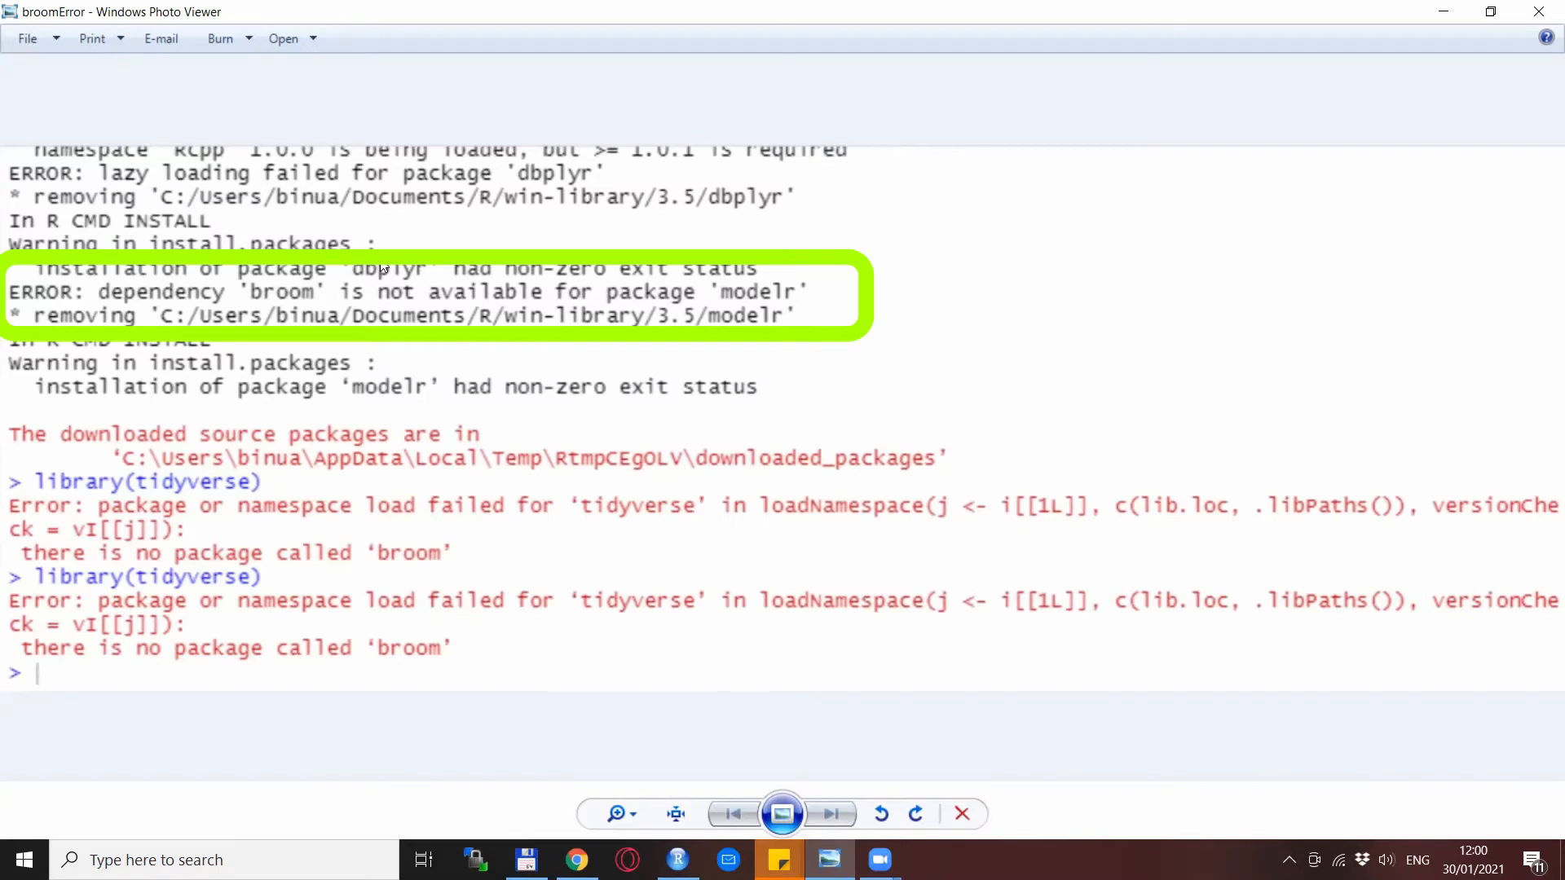
mouse_move(1102, 345)
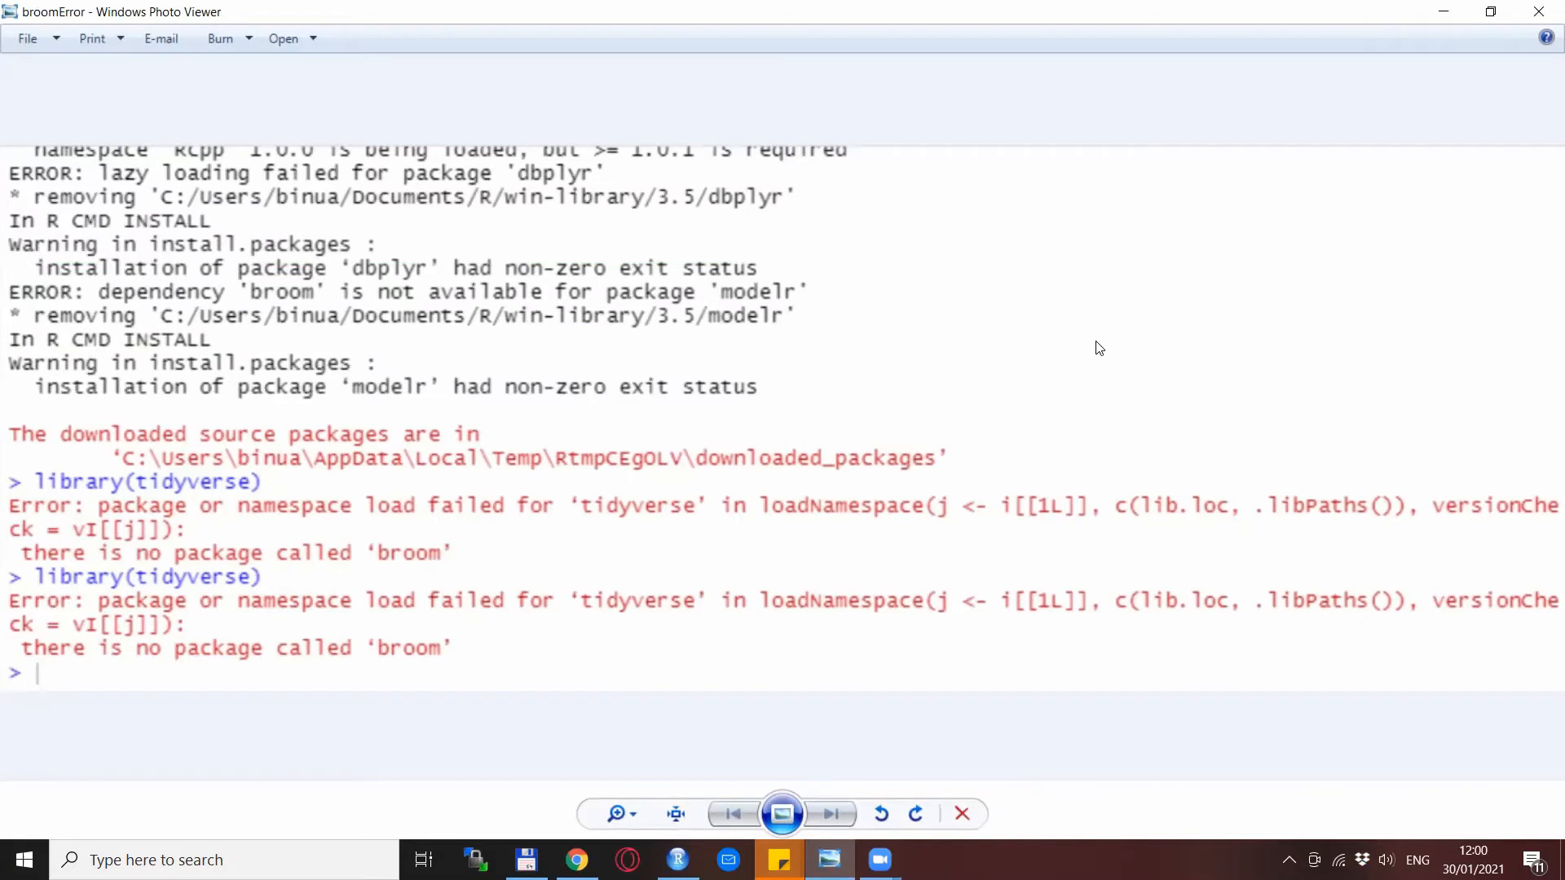
mouse_move(1096, 349)
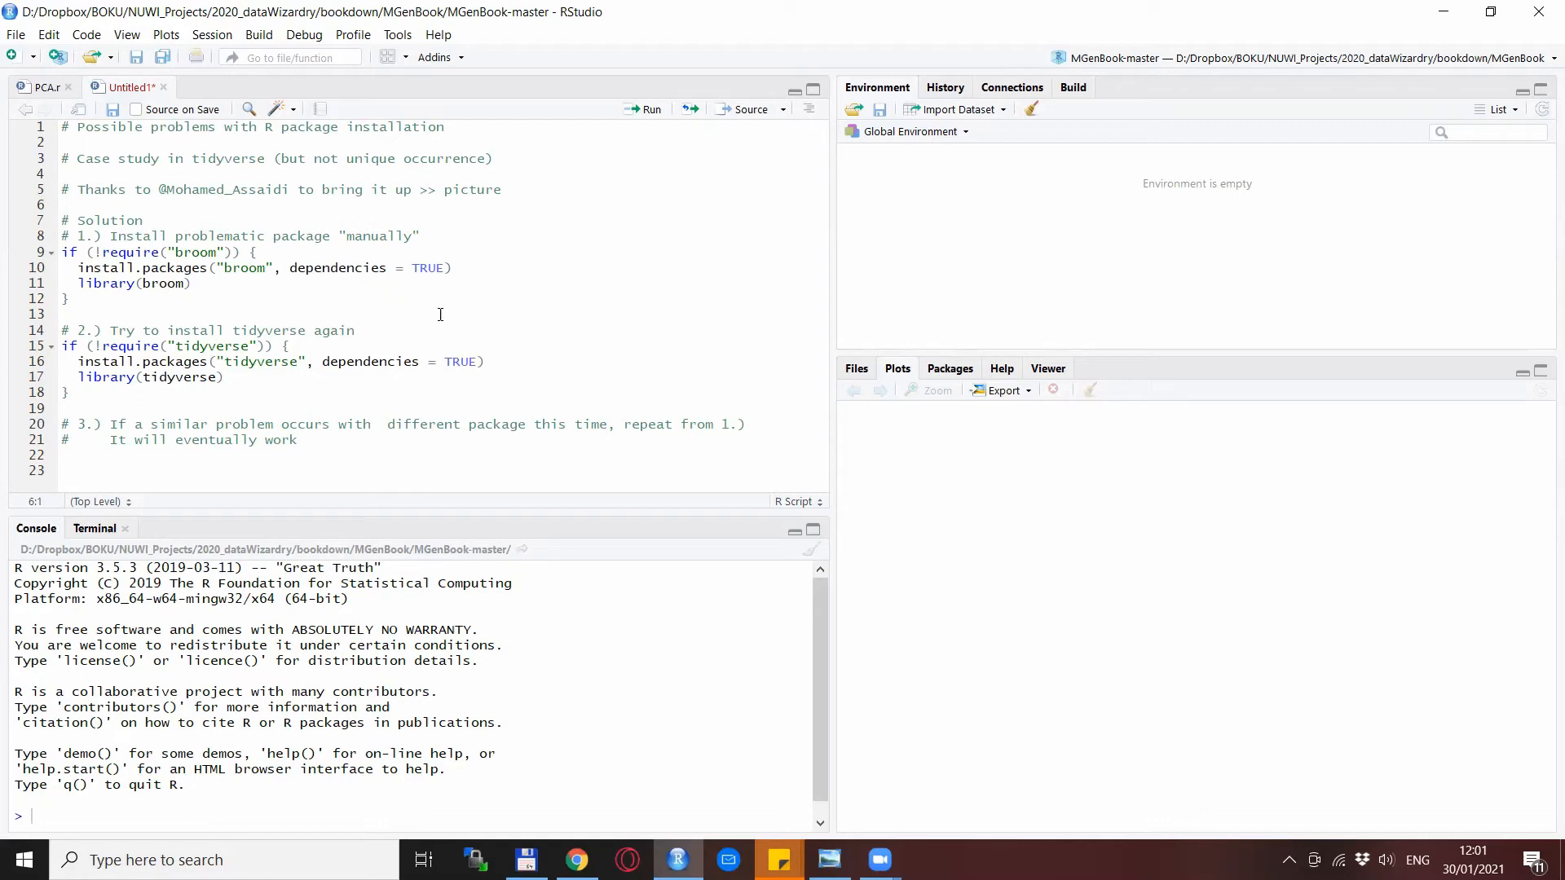
mouse_move(385, 314)
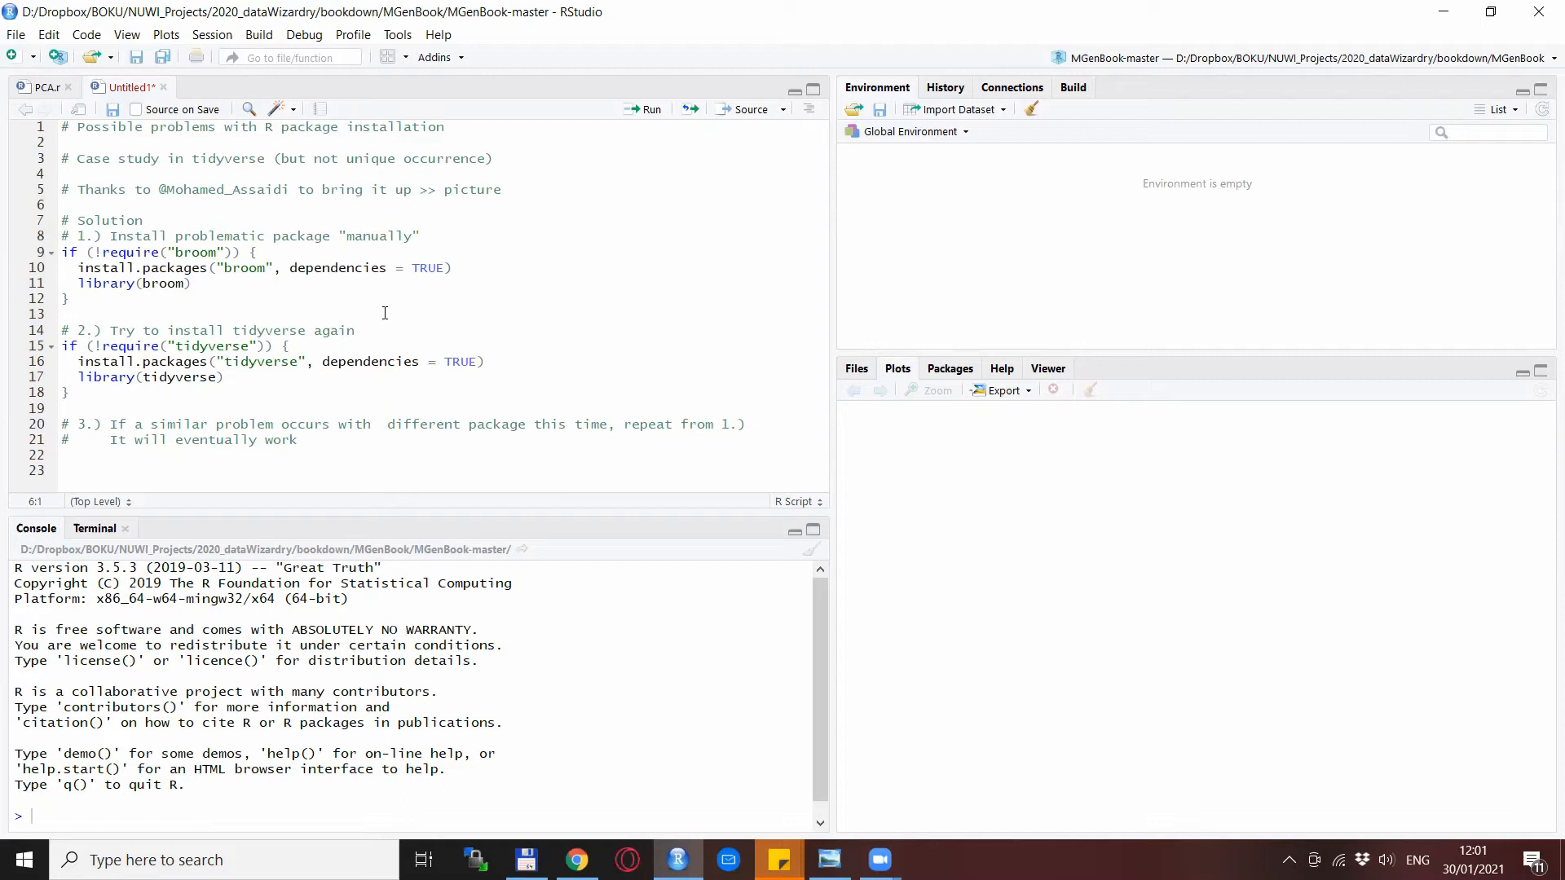
mouse_move(196, 320)
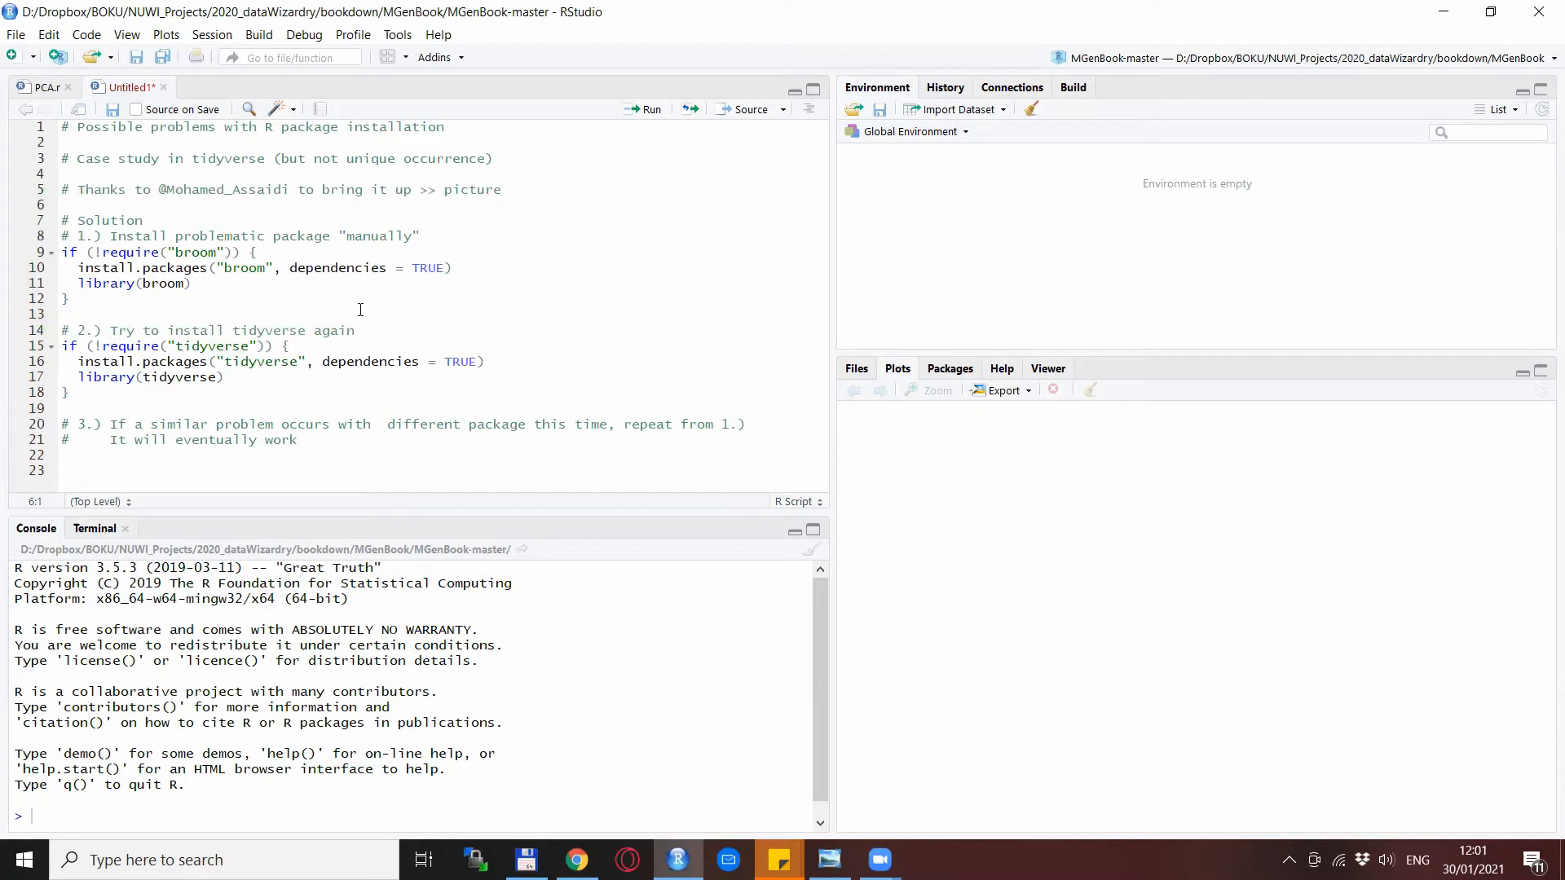
mouse_move(306, 385)
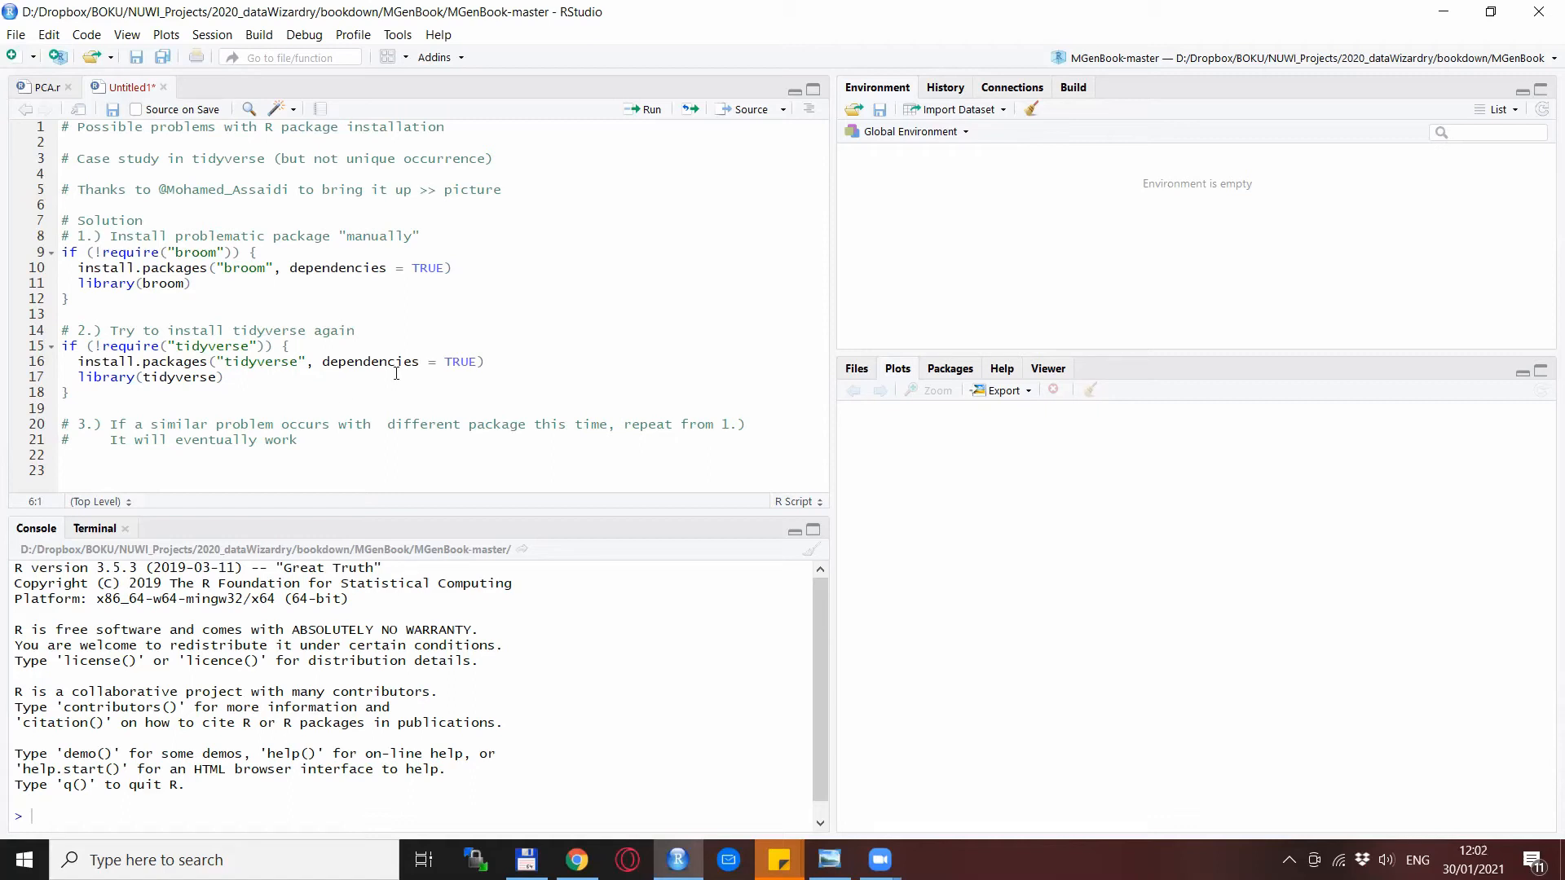
mouse_move(375, 408)
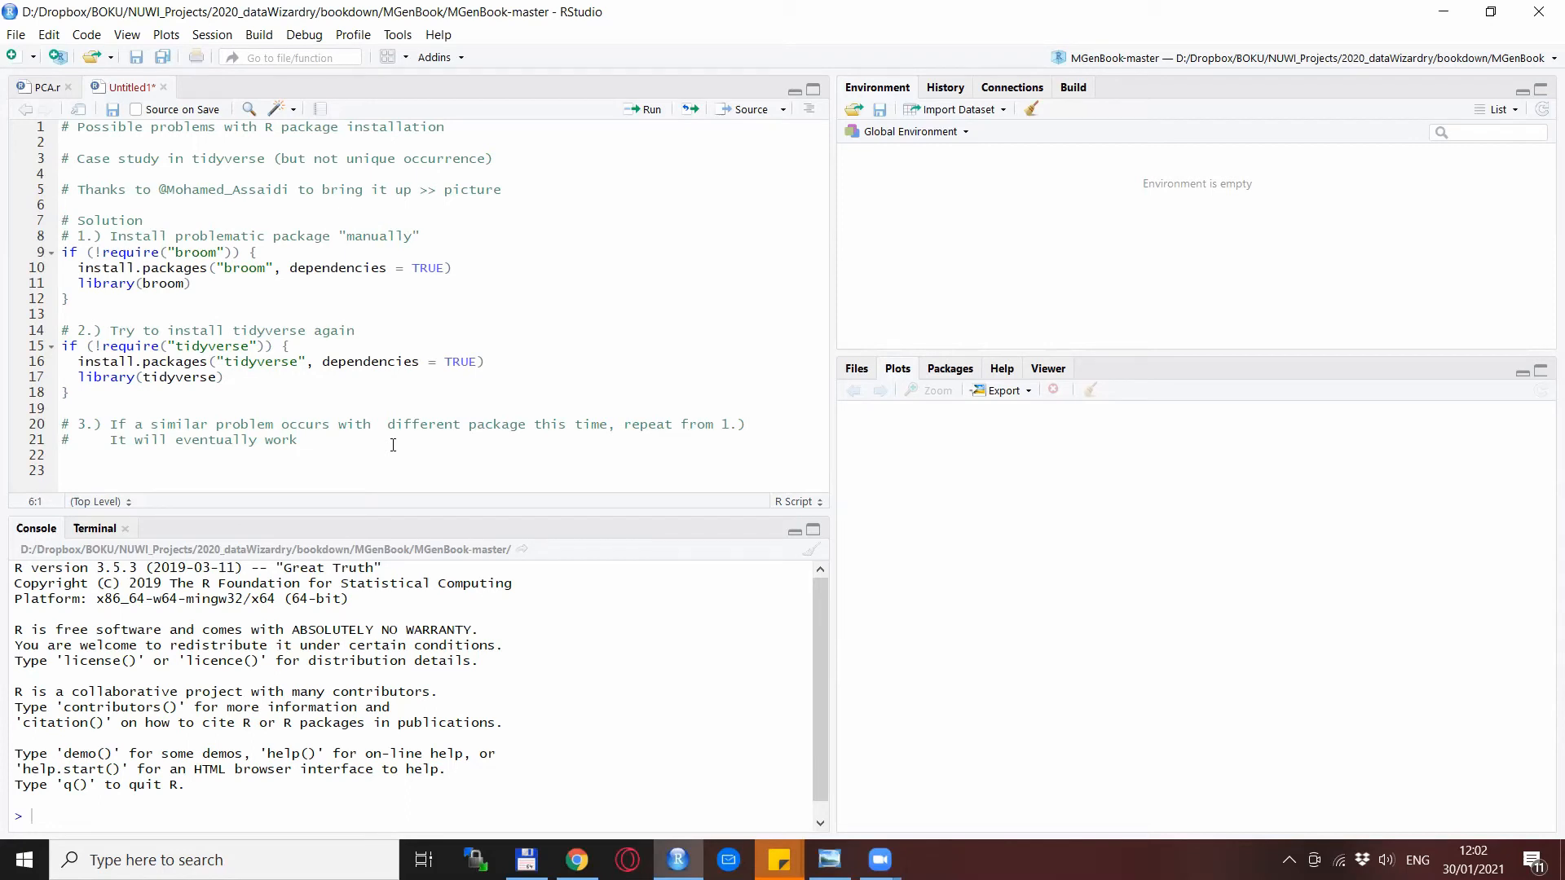
mouse_move(502, 282)
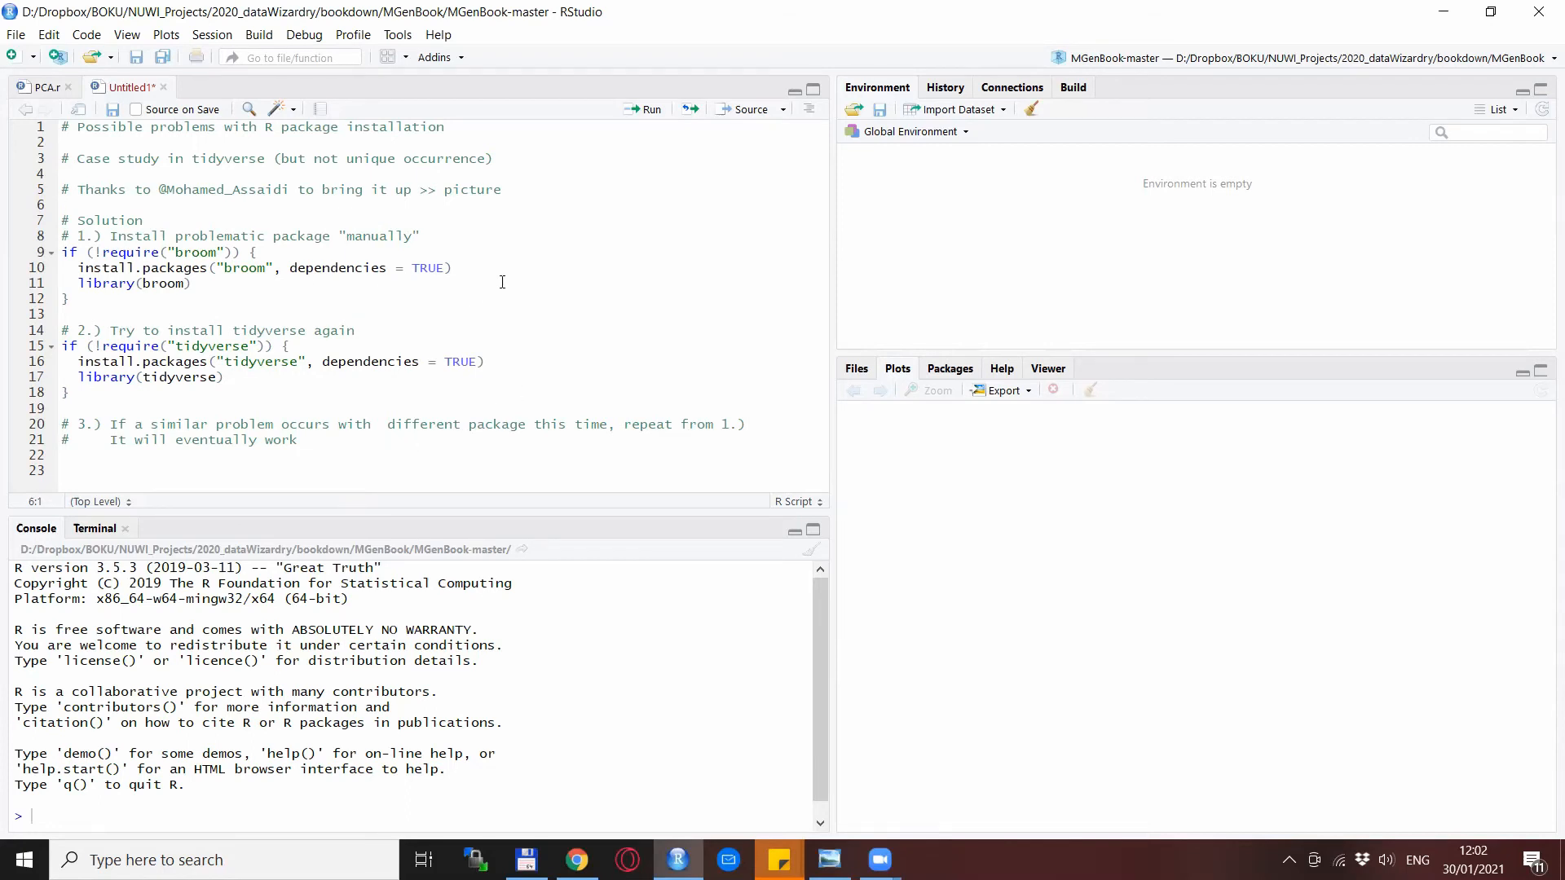